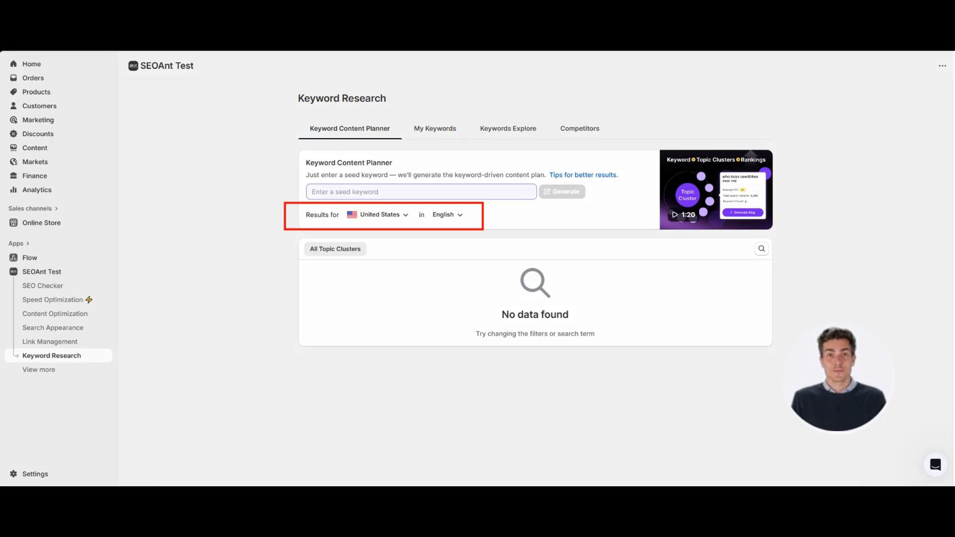
Step: Enter 'best running bra' as the seed keyword and generate its content plan
{"action": "left_click", "coordinate": [396, 192]}
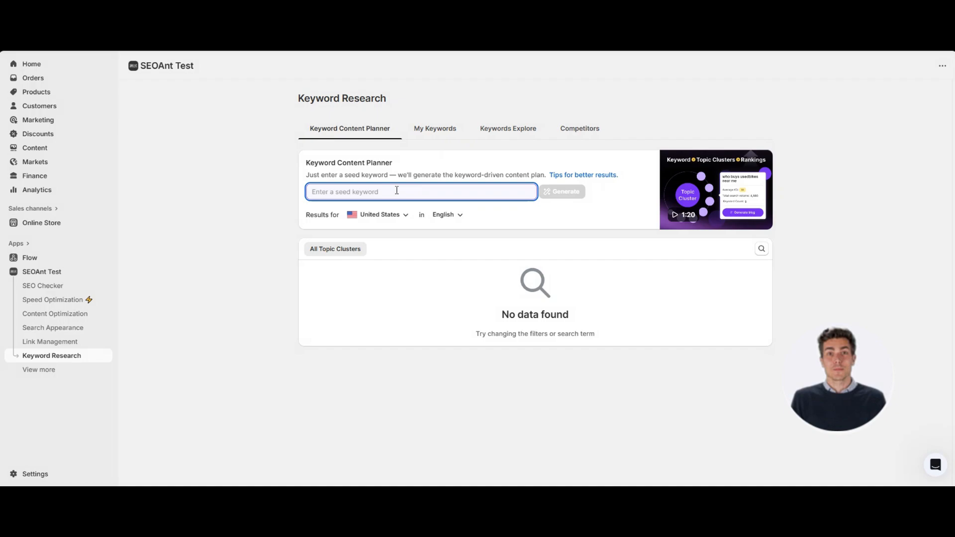
{"action": "type", "text": "bras"}
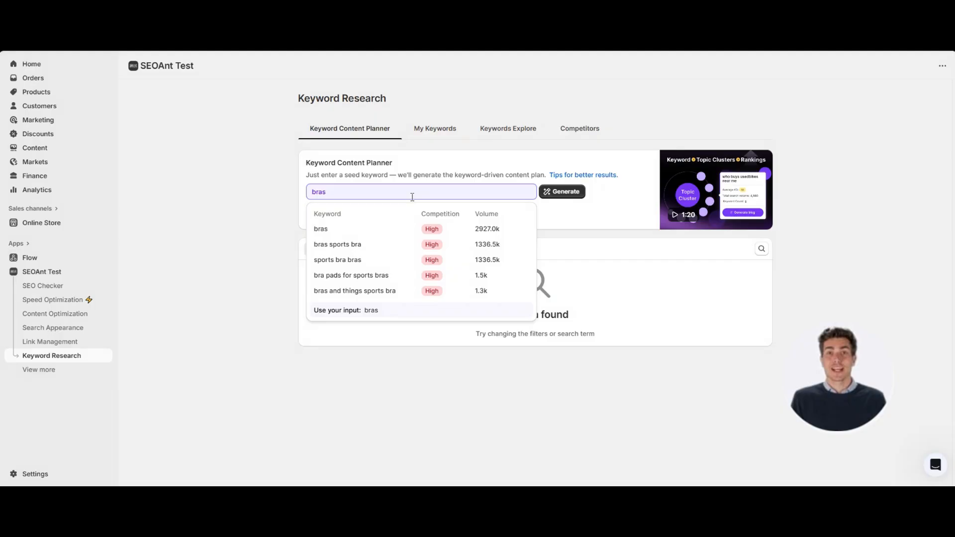
{"action": "type", "text": "best running bra"}
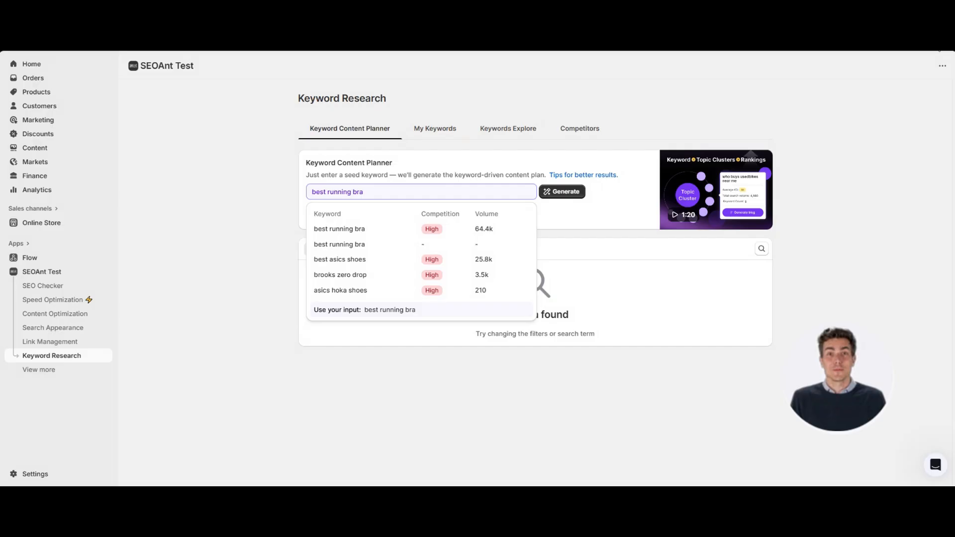
{"action": "left_click", "coordinate": [562, 192]}
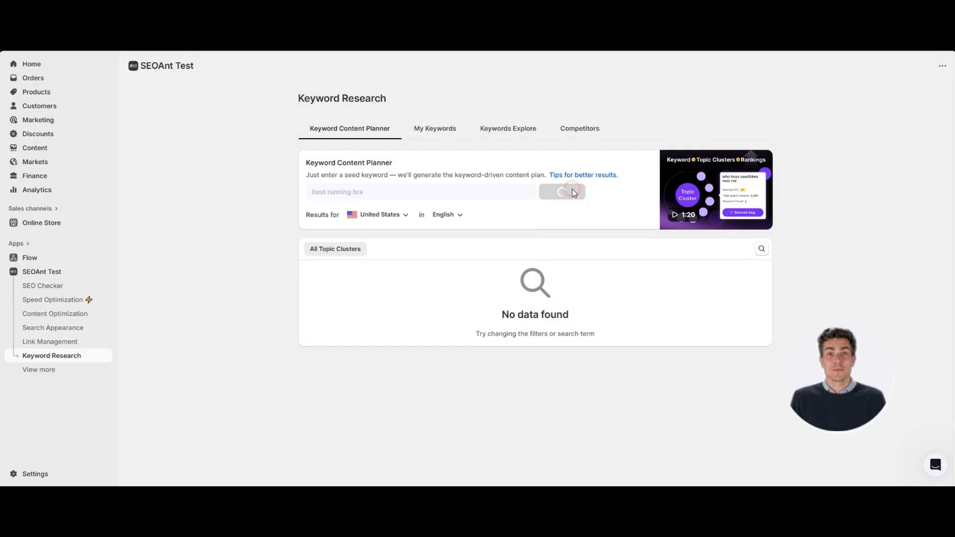
Step: Open the generated 'best running bra' topical overview of 5 topics and 17 pages
{"action": "left_click", "coordinate": [561, 192]}
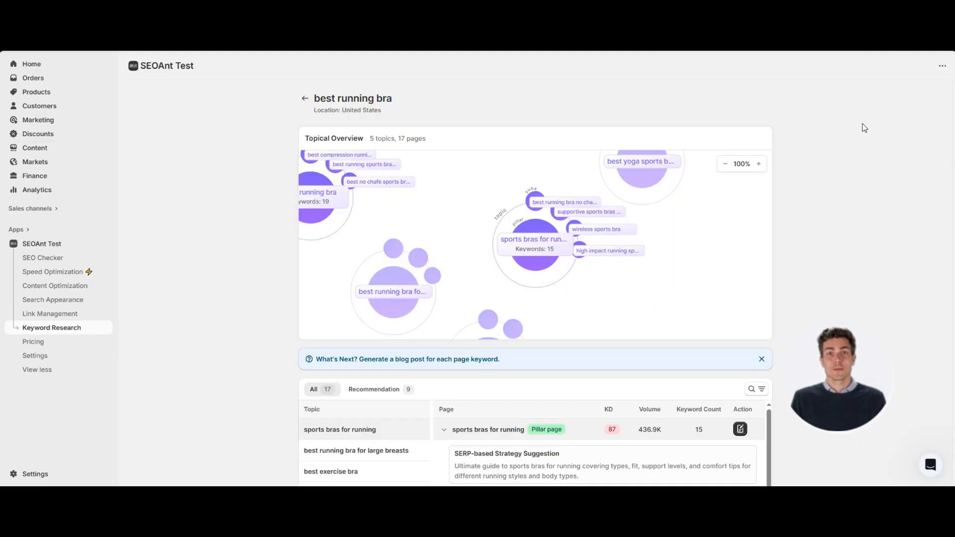
{"action": "scroll", "scroll_direction": "down", "scroll_amount": 3}
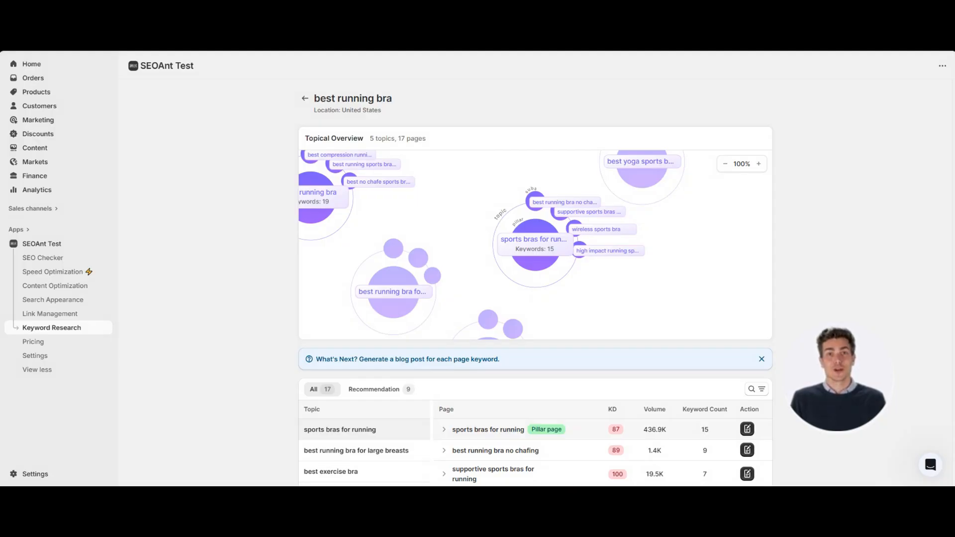
{"action": "left_click", "coordinate": [724, 164]}
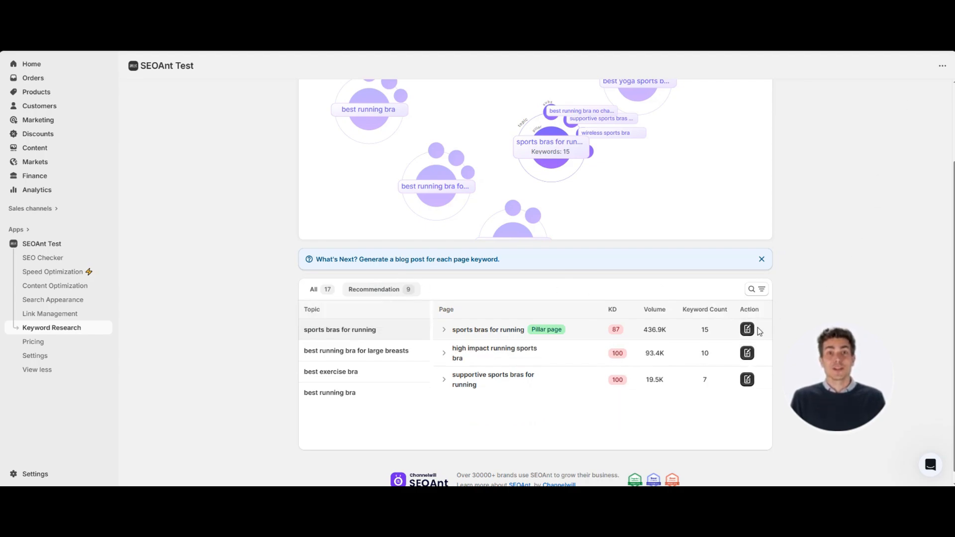
Step: Start a blog post for the 'sports bras for running' pillar page
{"action": "left_click", "coordinate": [747, 330]}
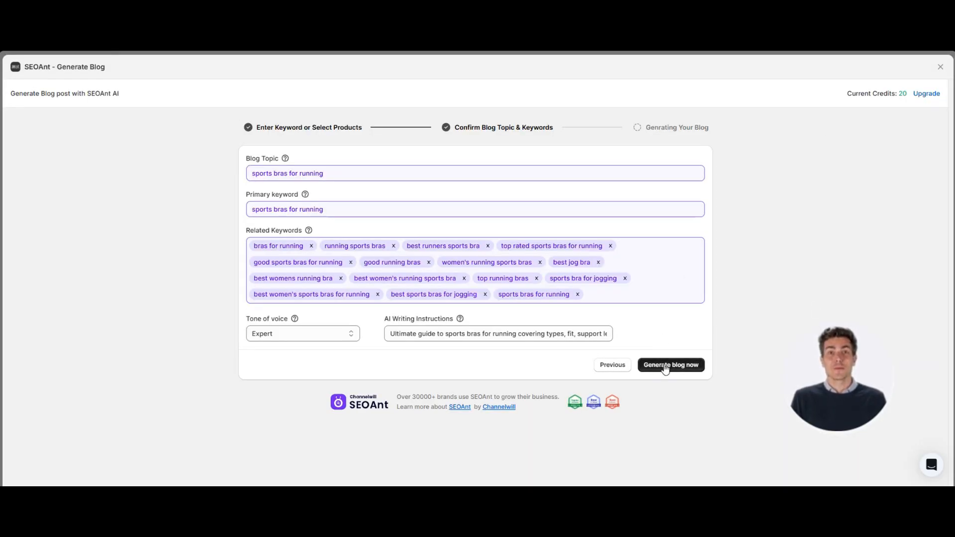
Step: Generate the 'sports bras for running: 10 Best Picks…' post and publish it
{"action": "left_click", "coordinate": [670, 364]}
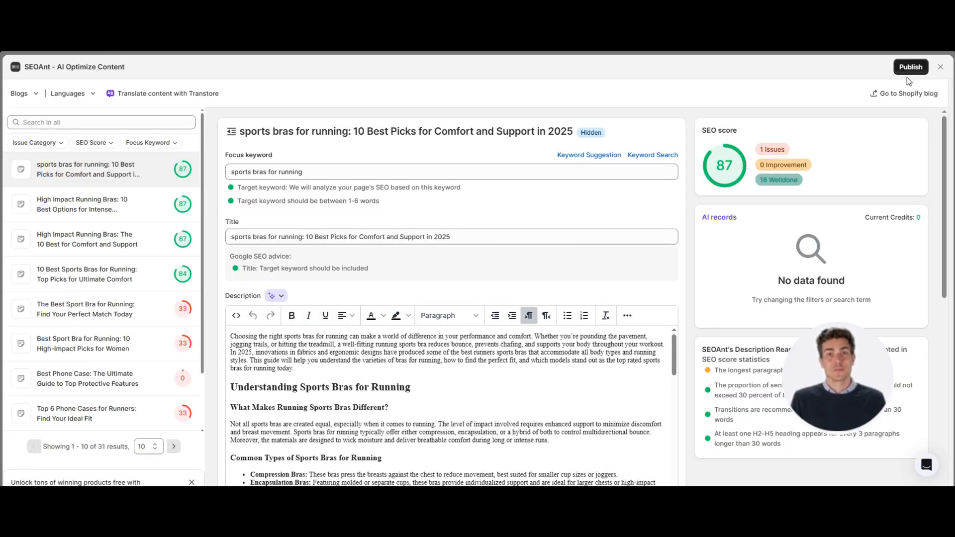
{"action": "left_click", "coordinate": [911, 67]}
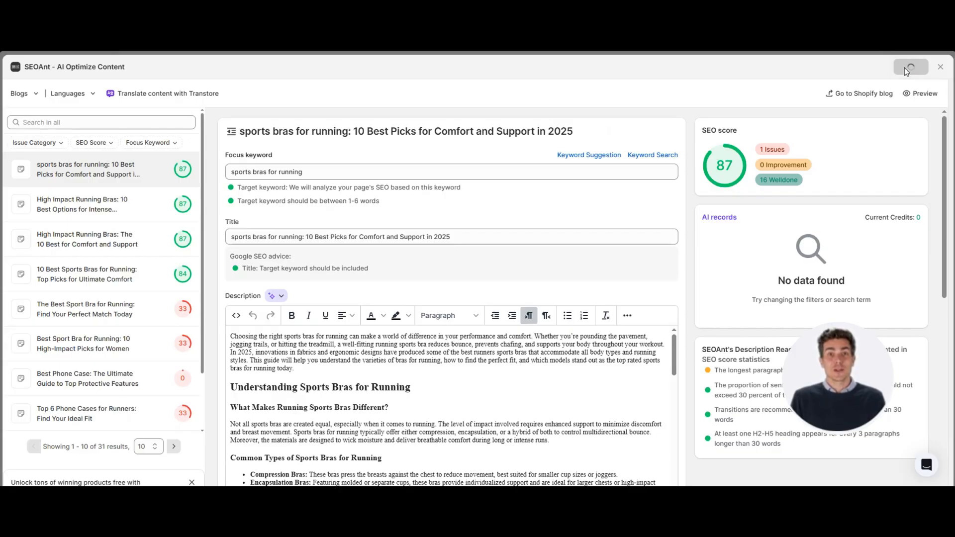